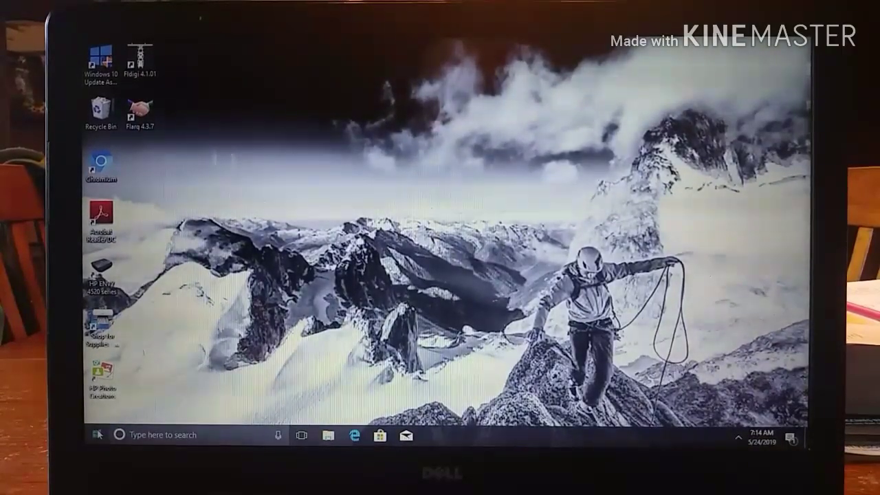
Launch CHIRP from its Windows desktop shortcut
left_click(96, 435)
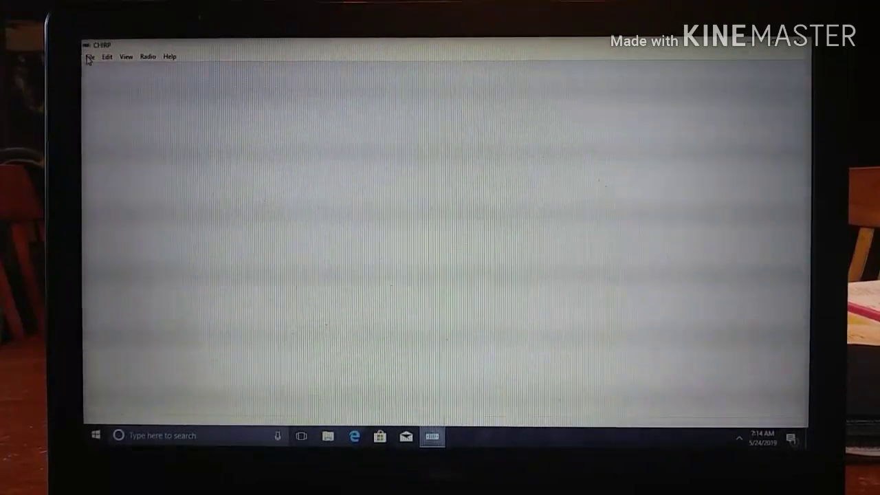
Choose Open from CHIRP's File menu
left_click(90, 56)
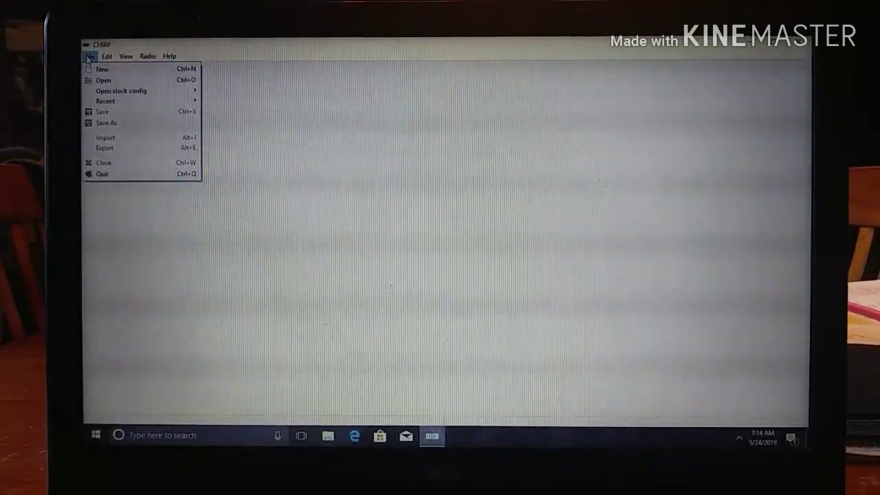
mouse_move(103, 80)
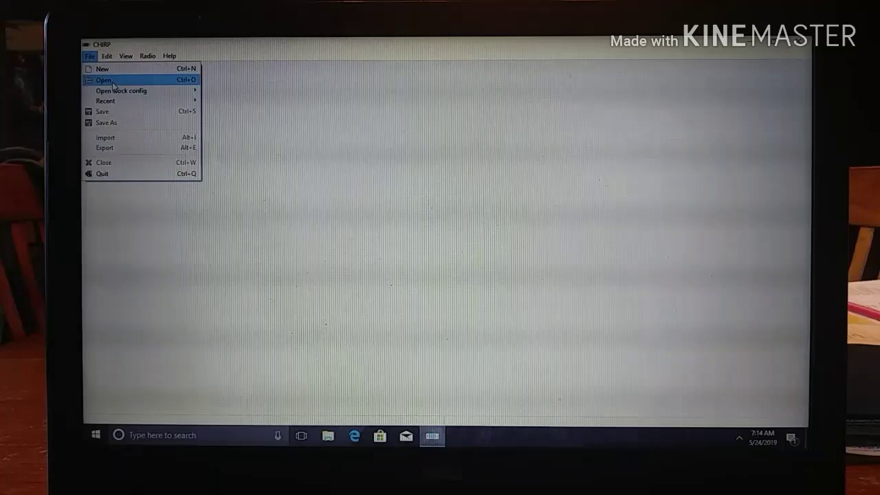
left_click(104, 79)
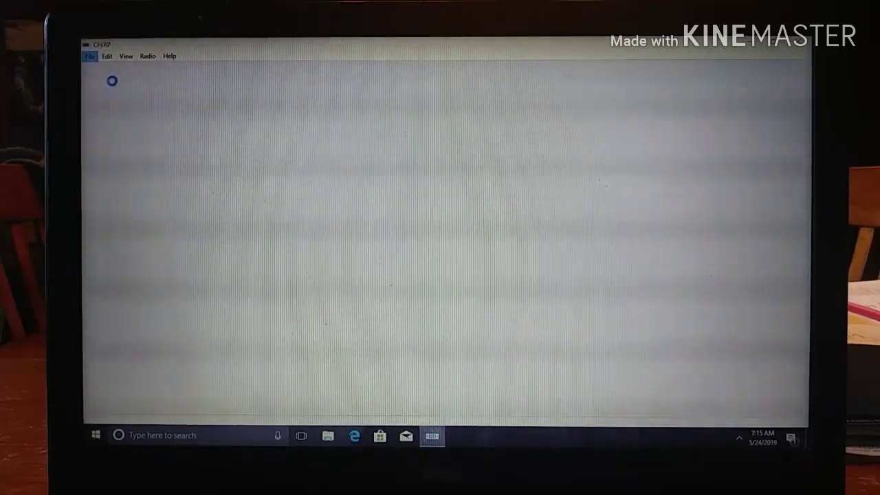
Browse Documents and load the Baofeng_UV-5R image file
left_click(89, 55)
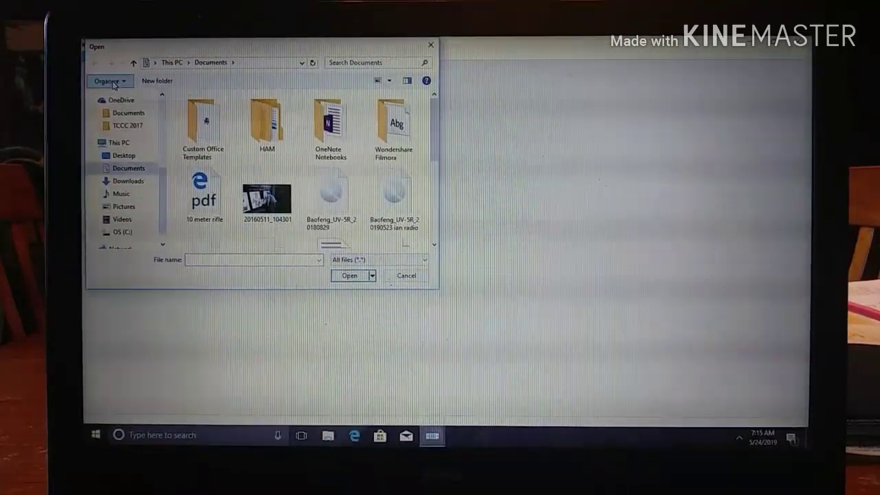
mouse_move(109, 81)
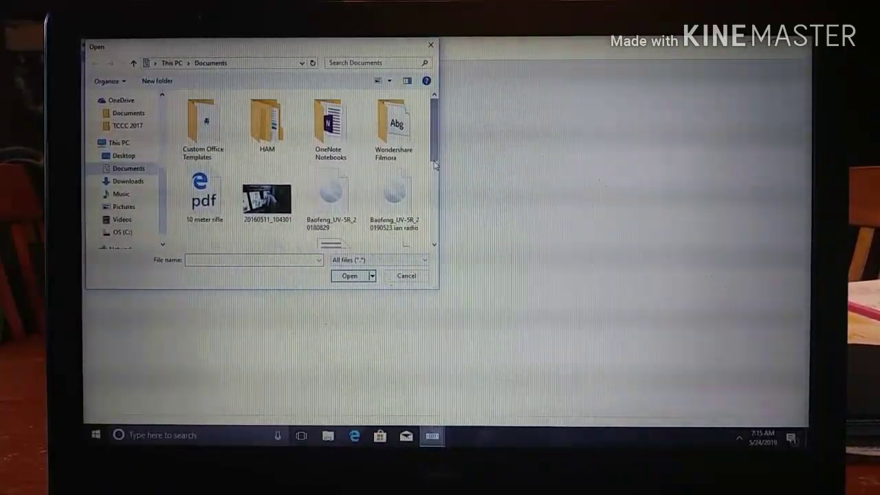
right_click(435, 161)
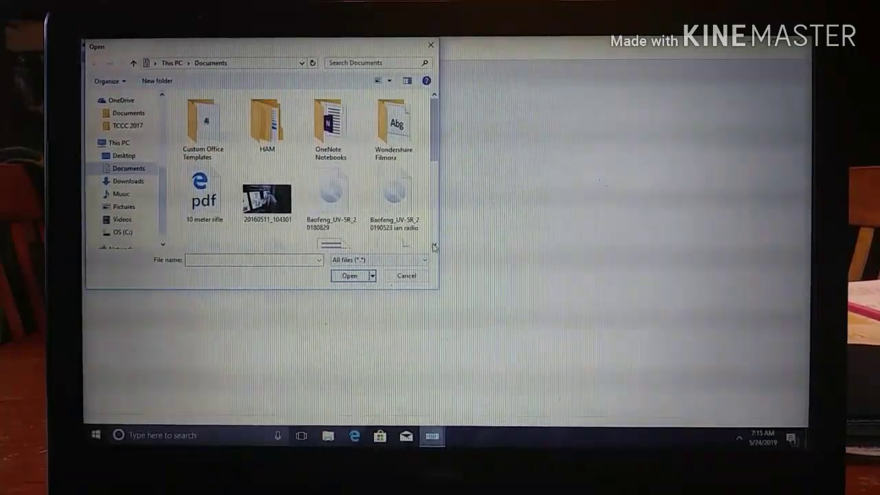
scroll("down", 3)
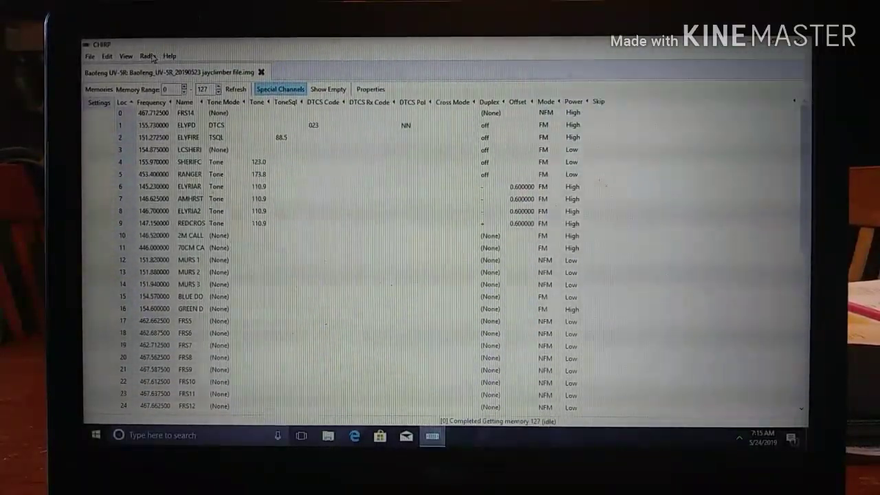
Start Upload To Radio, checking COM5, Baofeng and UV-5R
left_click(146, 56)
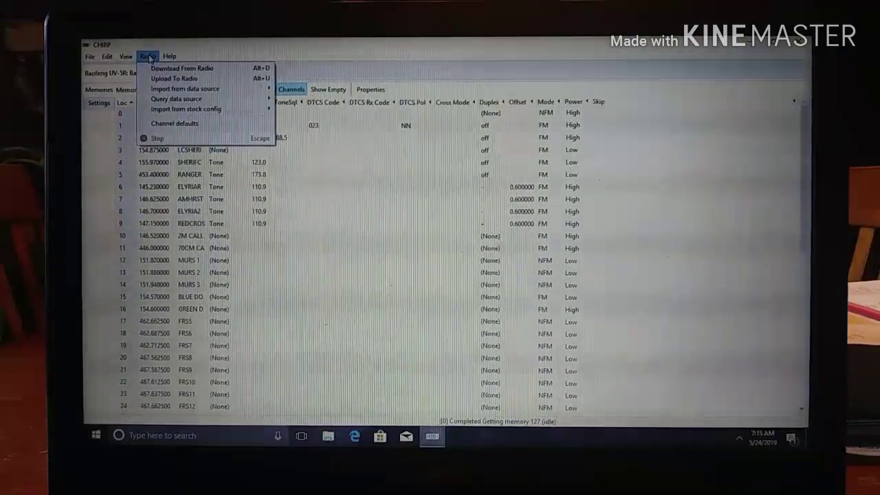
mouse_move(182, 68)
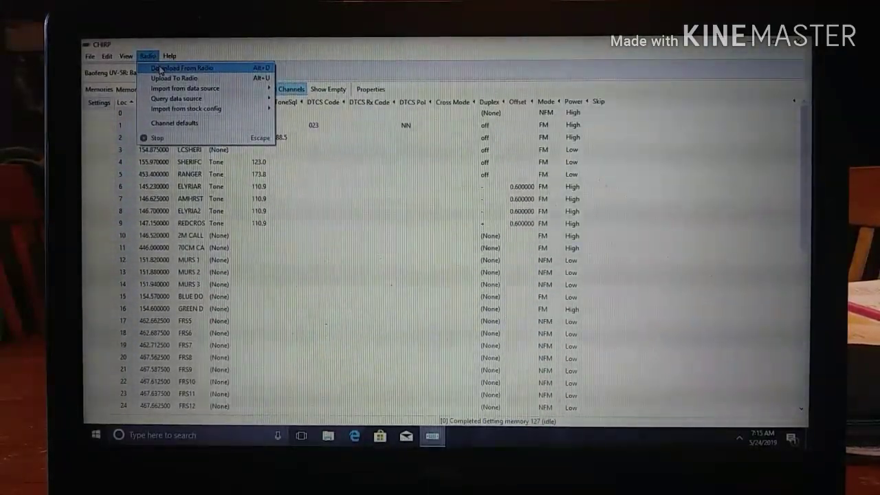
mouse_move(172, 77)
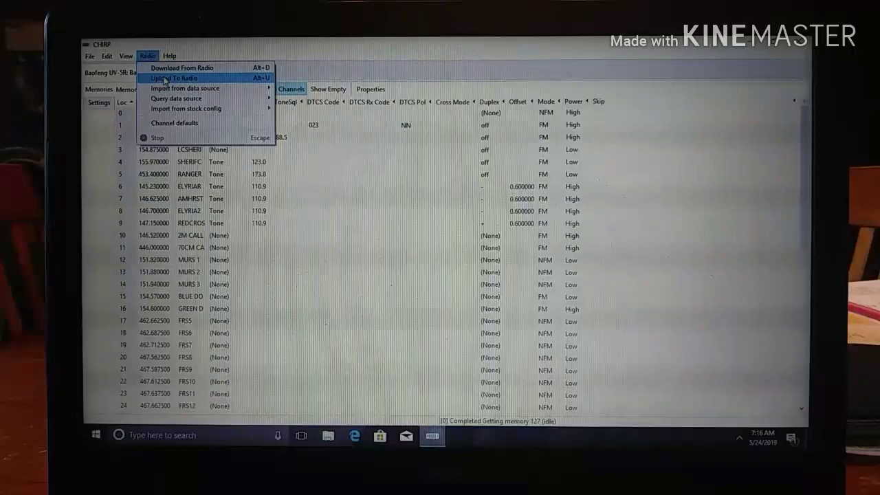
left_click(176, 77)
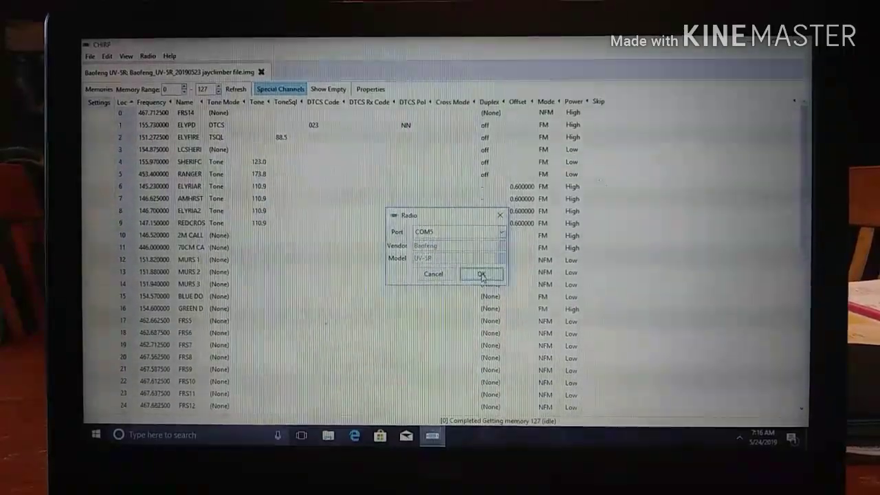
Accept the COM5 Baofeng UV-5R port and model settings
left_click(481, 275)
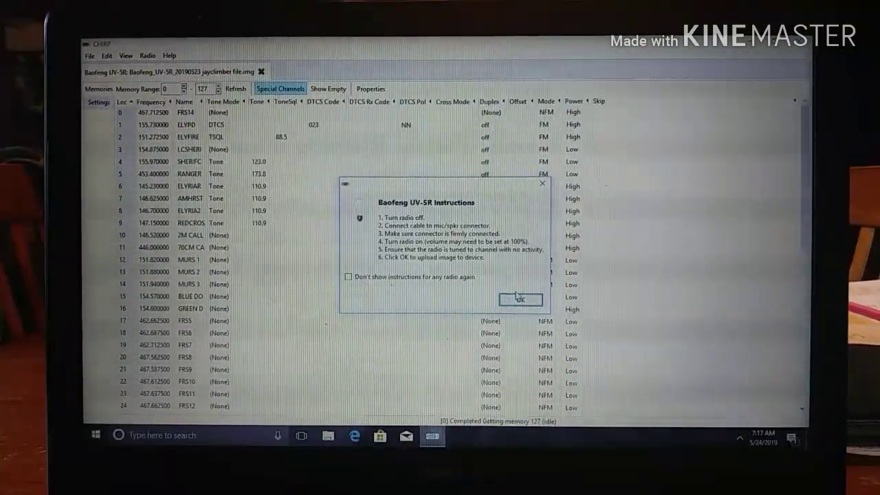
Dismiss the cable instructions and accept the experimental driver warning to upload
left_click(520, 299)
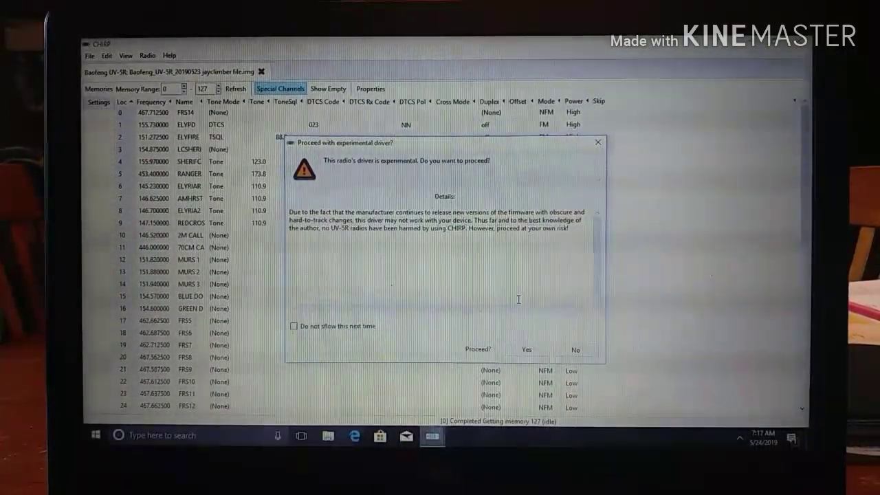
mouse_move(569, 324)
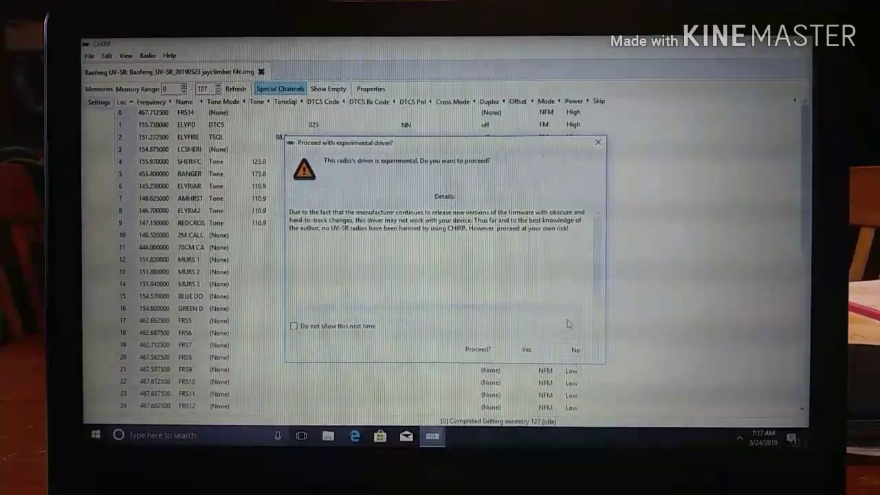
left_click(526, 349)
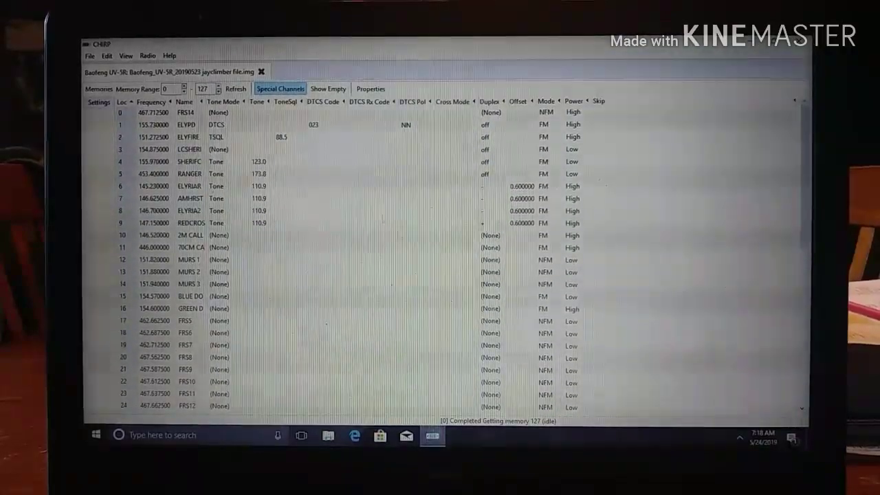
Choose File > Save As to save the UV-5R image under a new name
left_click(186, 235)
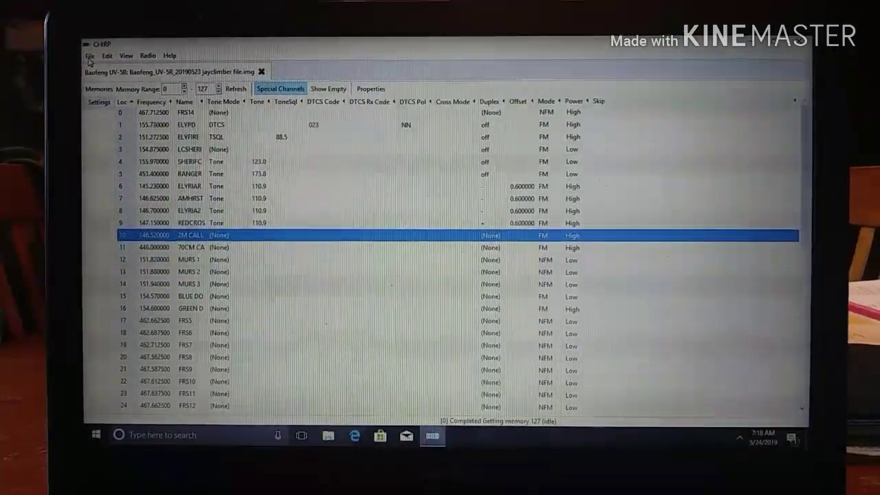
left_click(90, 55)
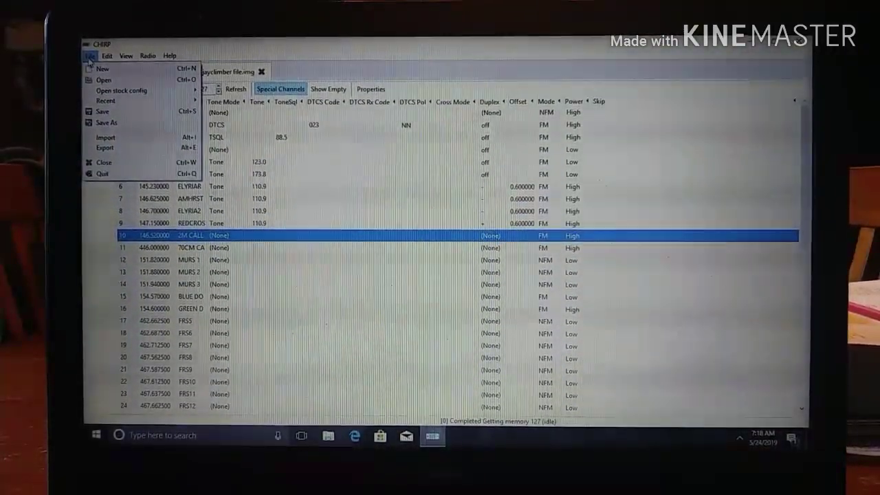
mouse_move(107, 122)
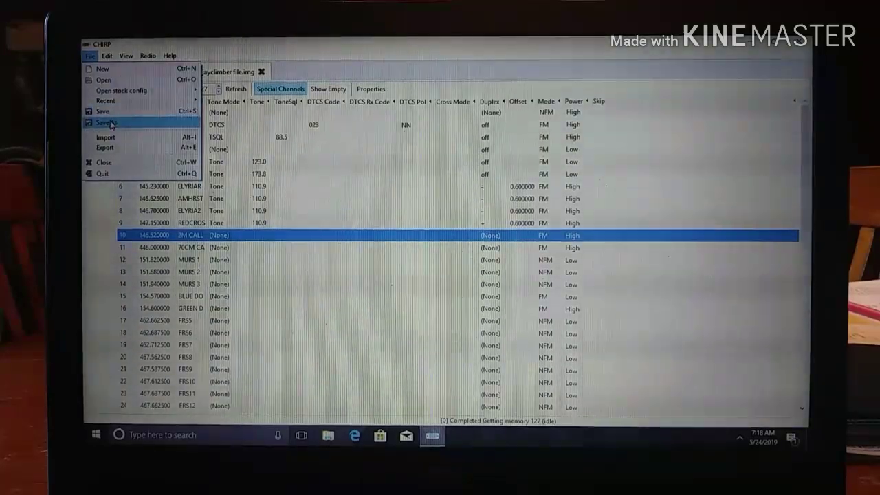
left_click(105, 123)
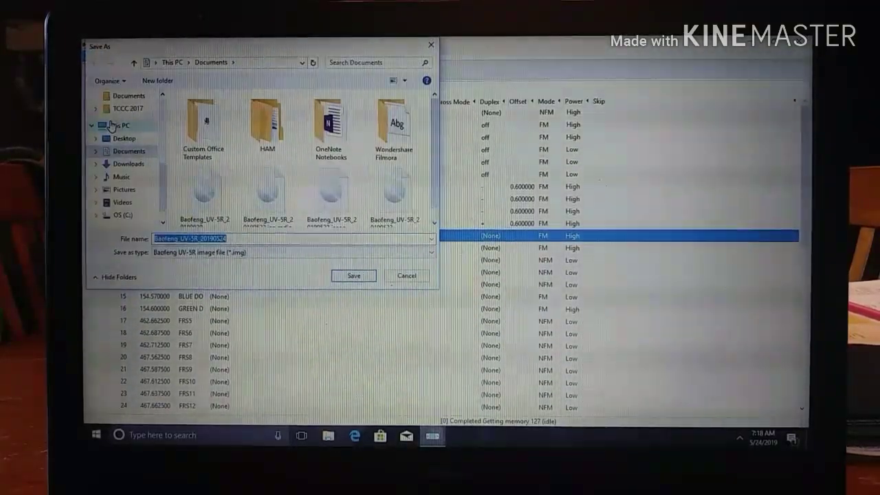